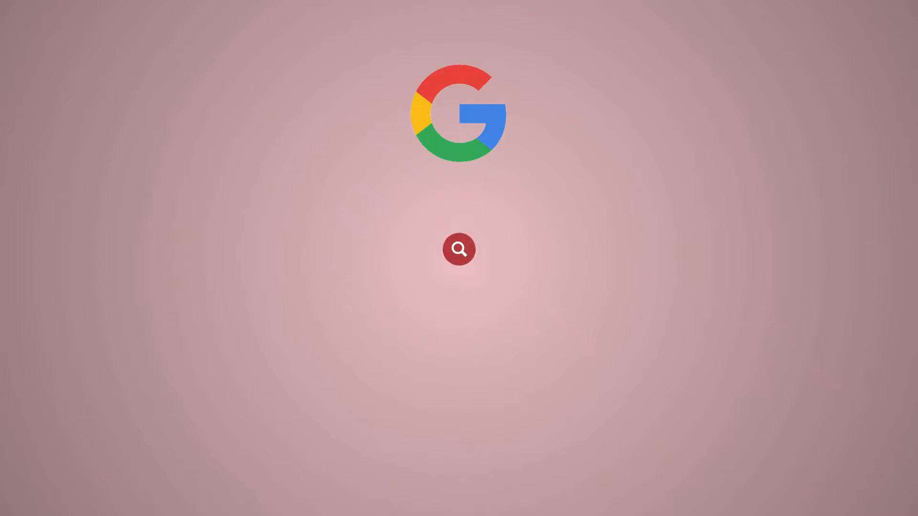
text(Redserve)
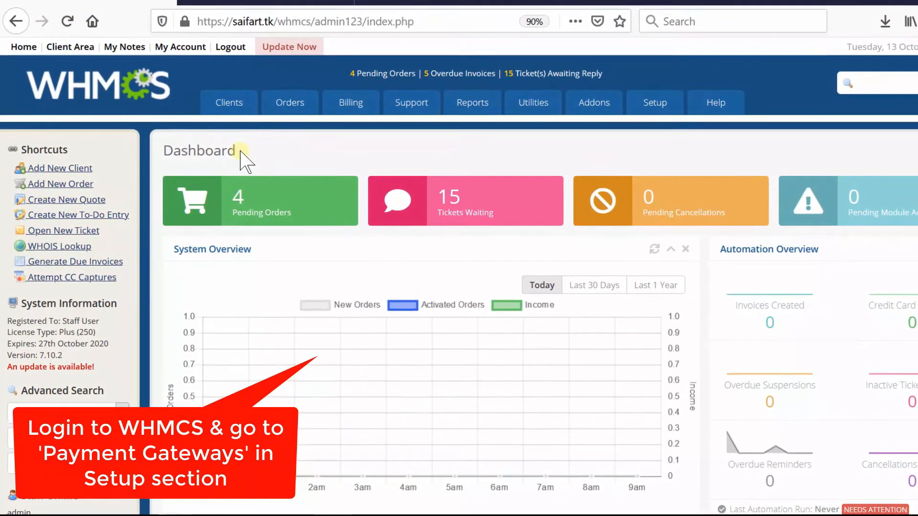
click(653, 102)
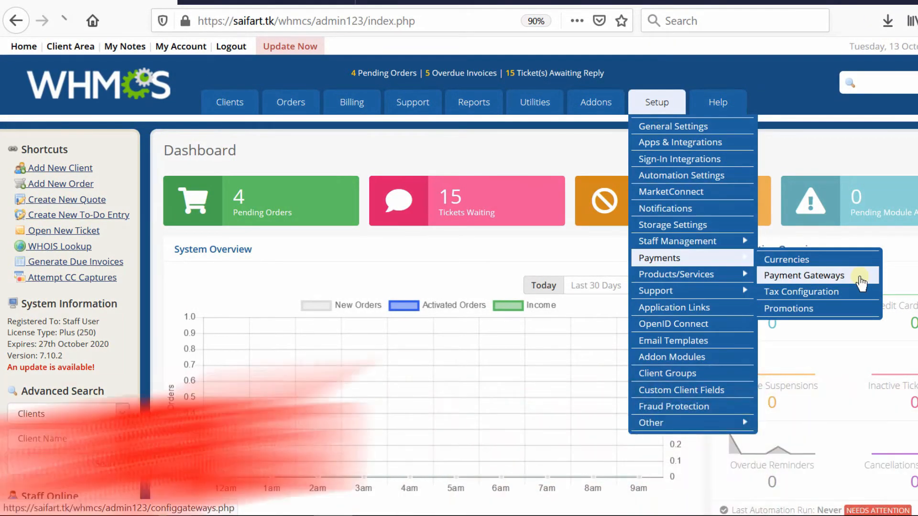
click(803, 275)
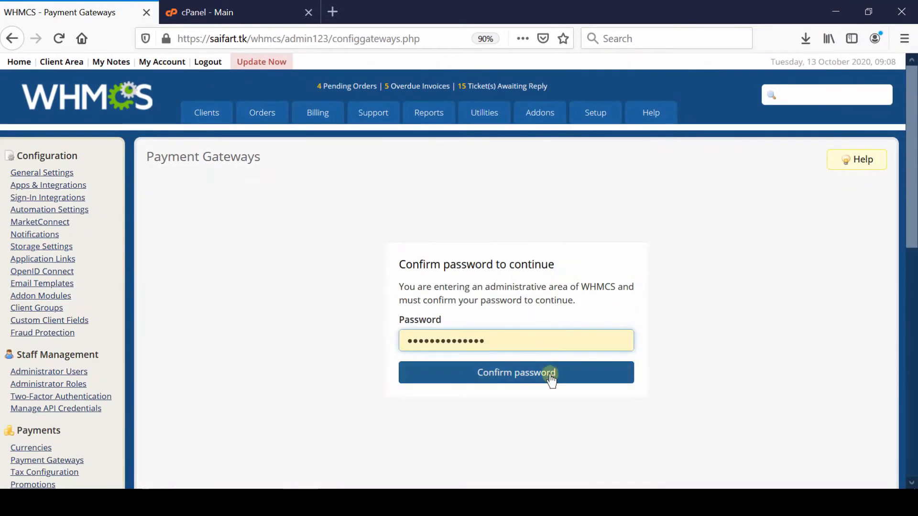
click(515, 372)
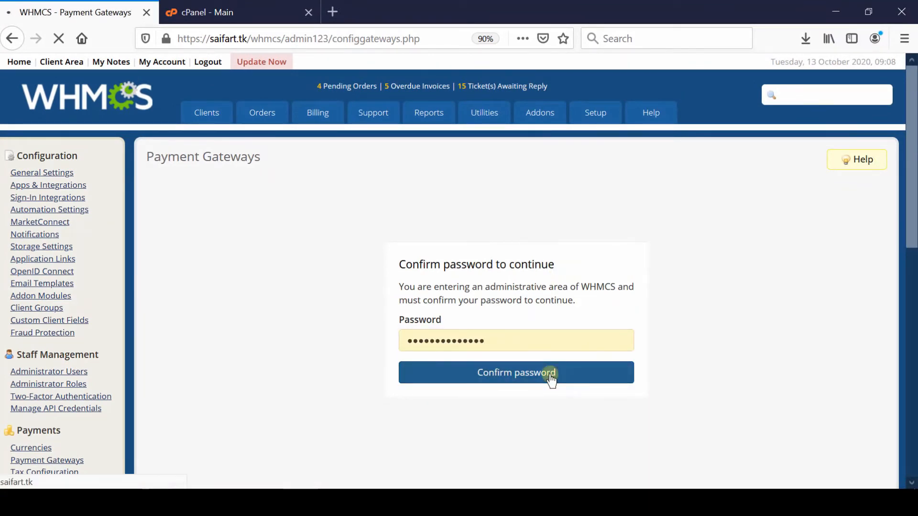
click(515, 373)
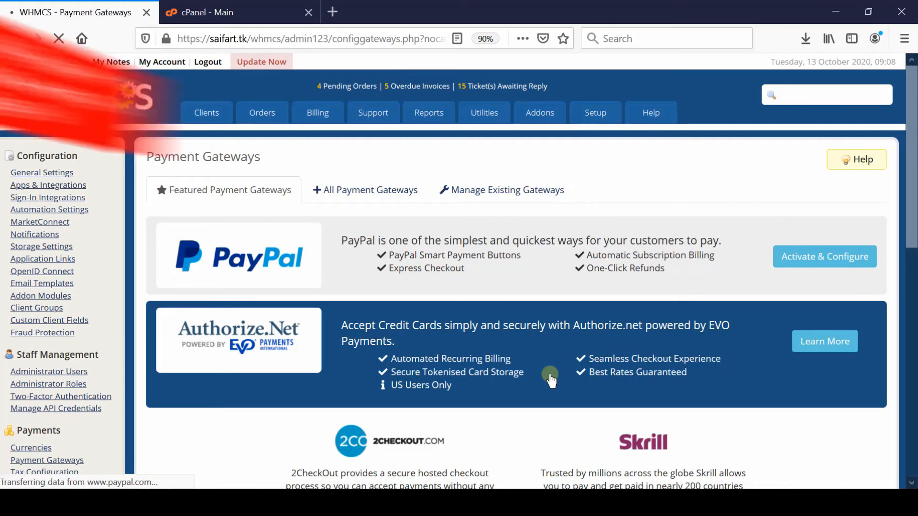
- Show the All Payment Gateways list and scroll down to find PayPal Basic
click(364, 189)
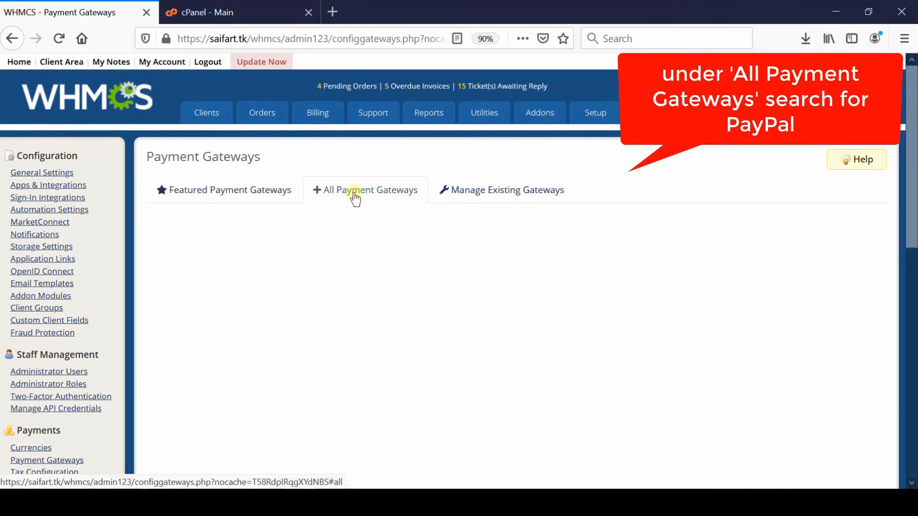
click(364, 190)
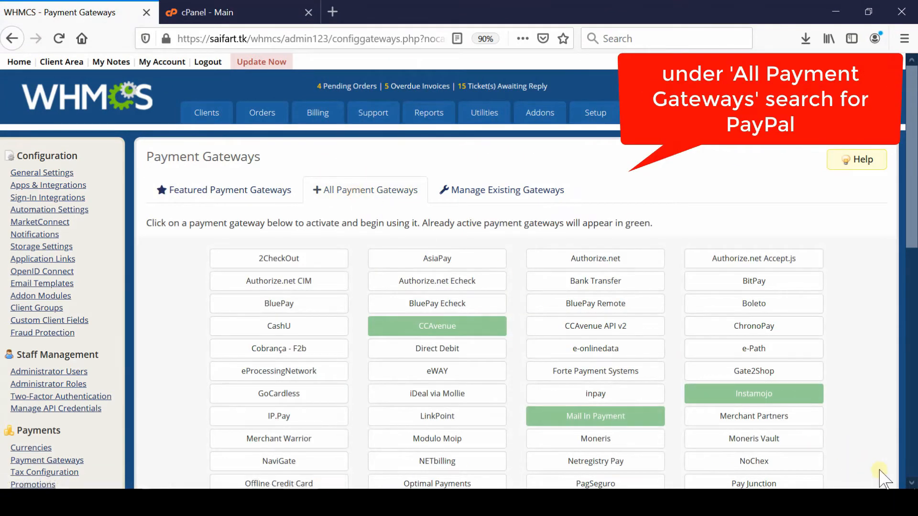
scroll(down, 3)
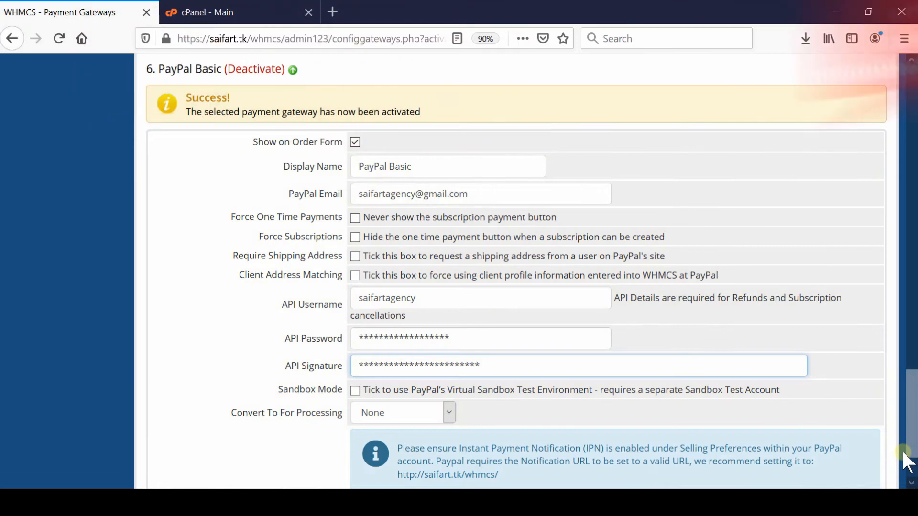
- Review the filled PayPal Basic form with sandbox off and no currency conversion
scroll(down, 3)
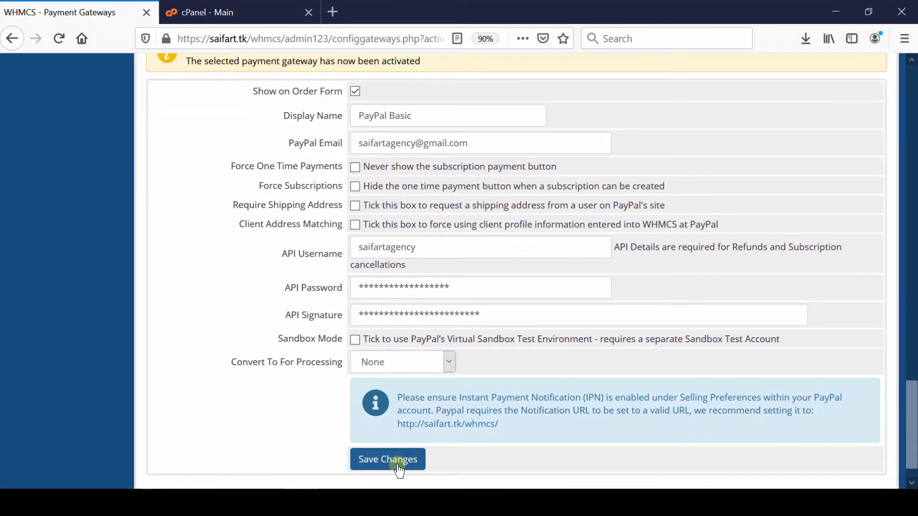
- Save the PayPal Basic settings and return to the Softaculous dashboard tab
click(388, 459)
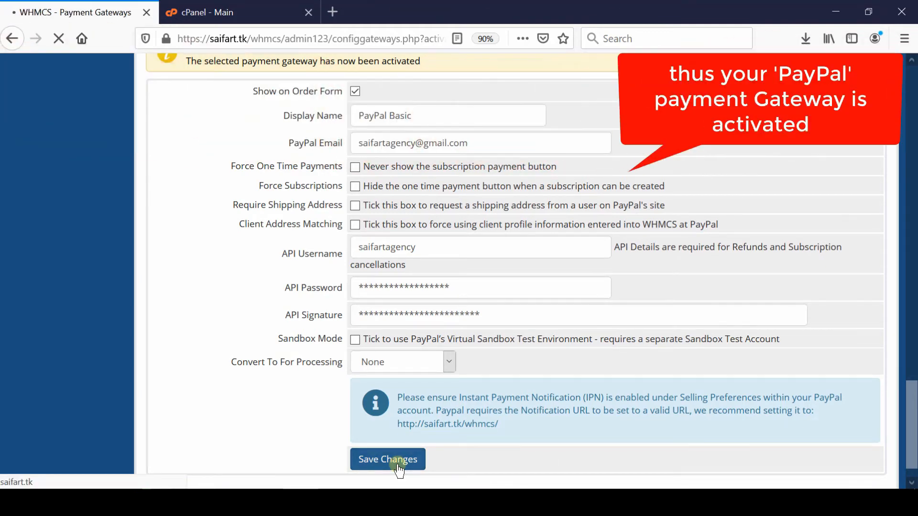
click(387, 459)
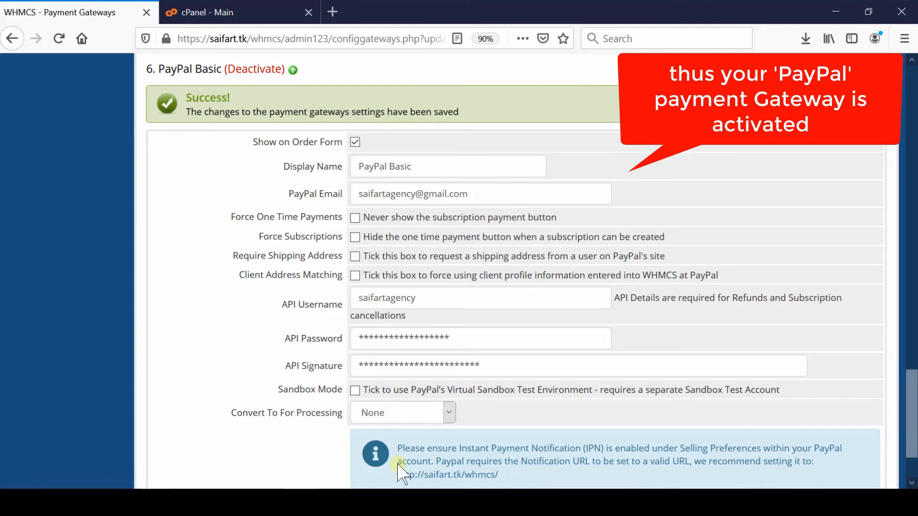
mouse_move(290, 108)
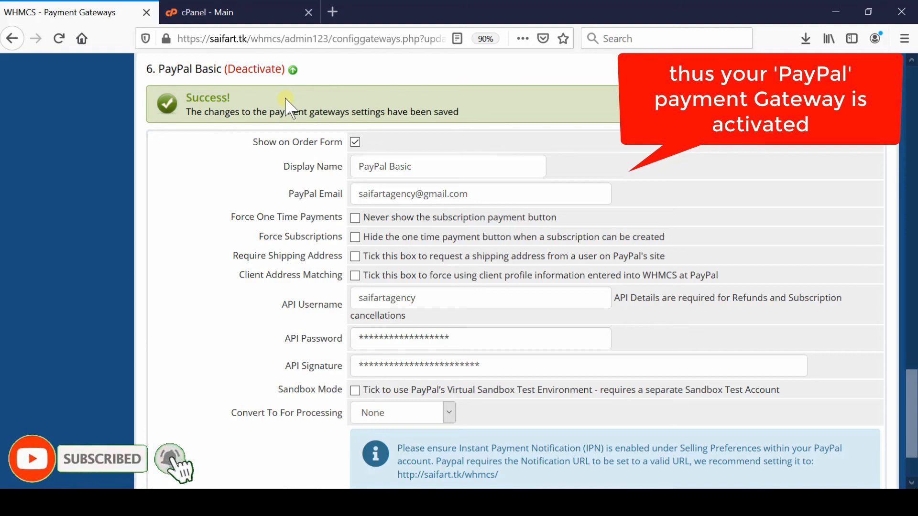
click(234, 12)
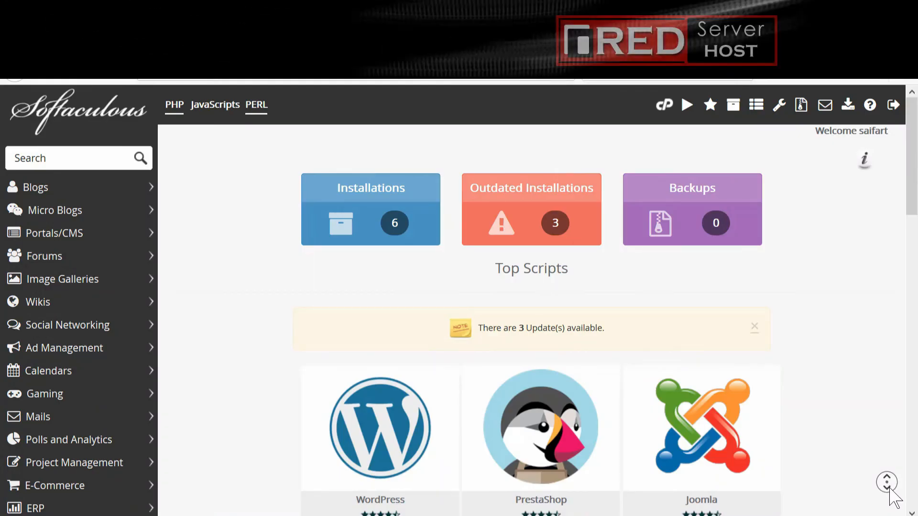
scroll(down, 3)
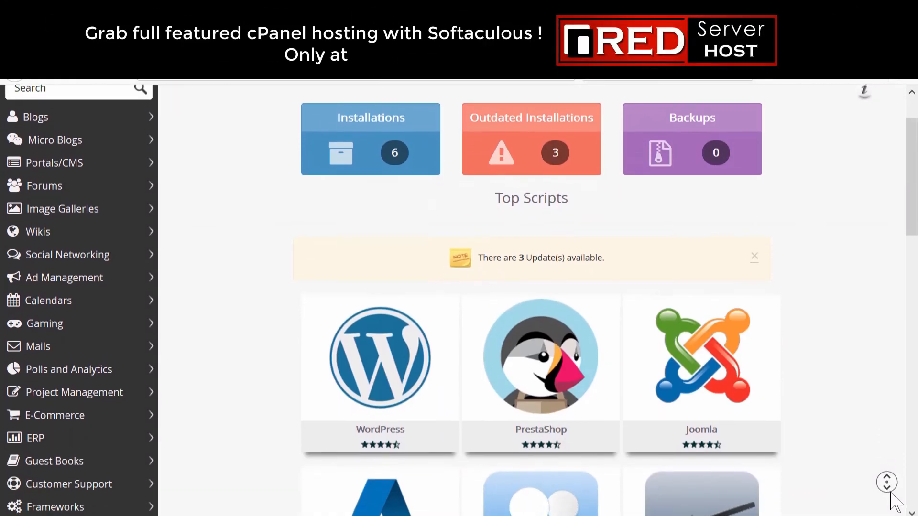
scroll(down, 3)
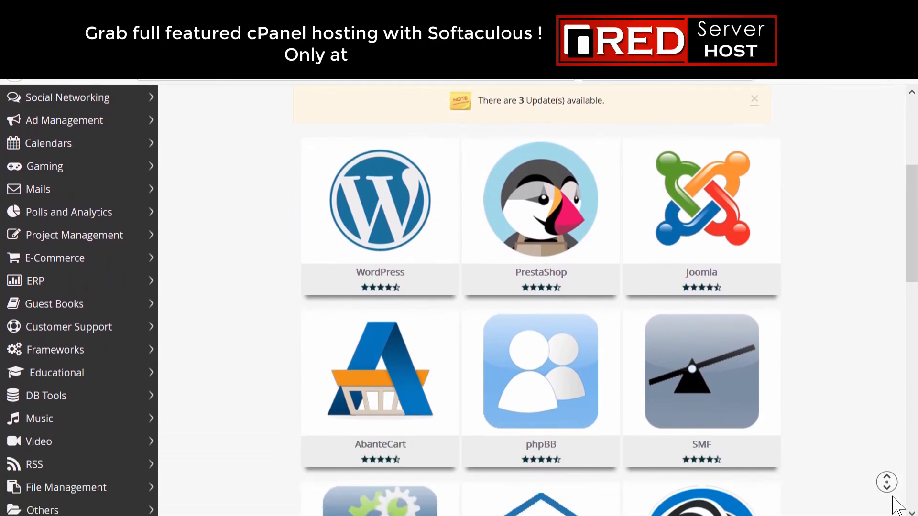
scroll(down, 3)
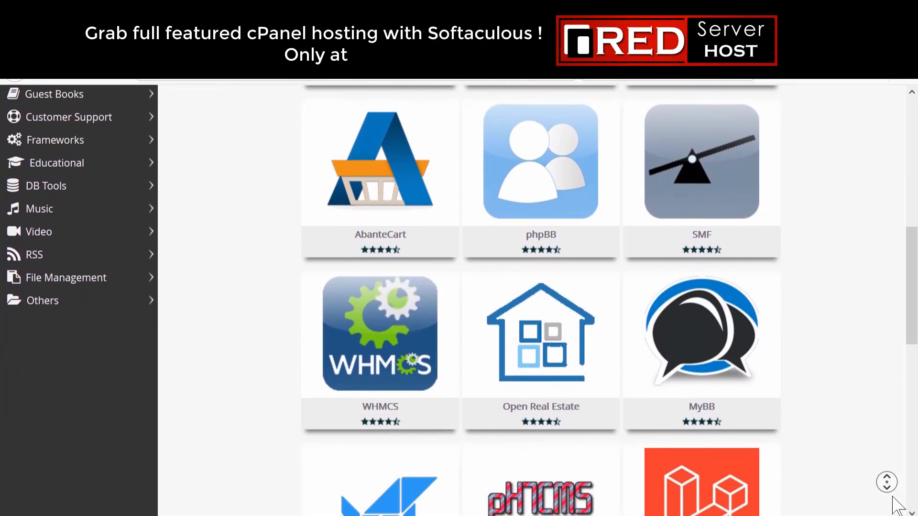
scroll(down, 3)
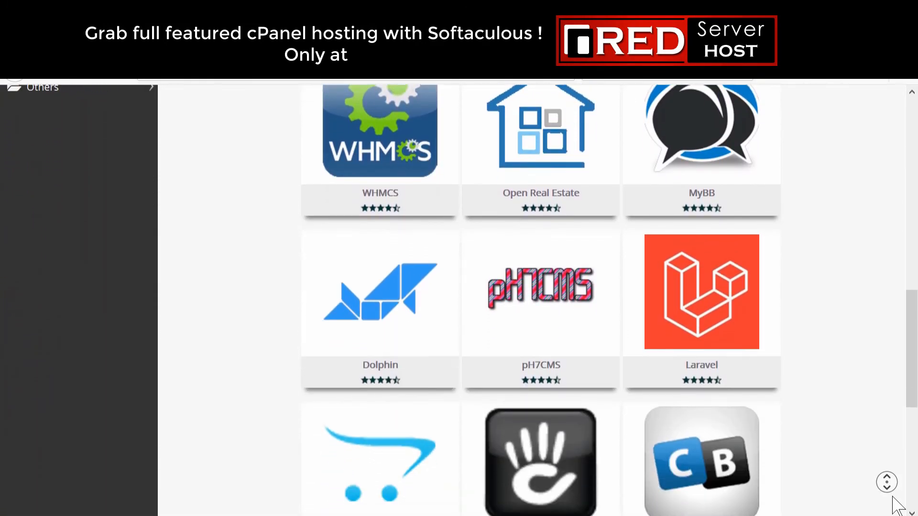